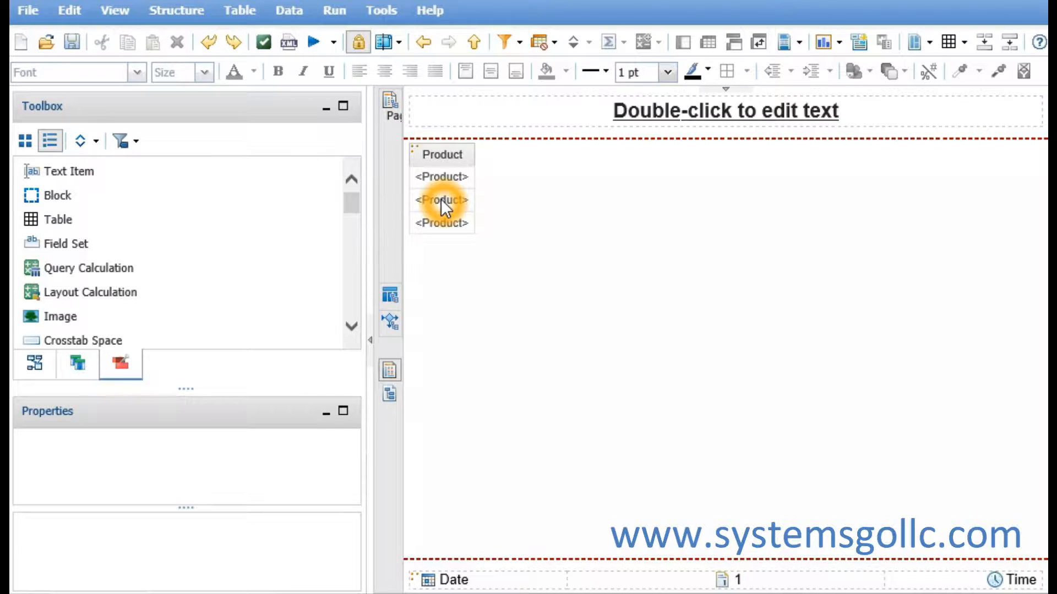
Review the report's existing query filters, including the Product parameter filter
{"action": "left_click", "coordinate": [503, 42]}
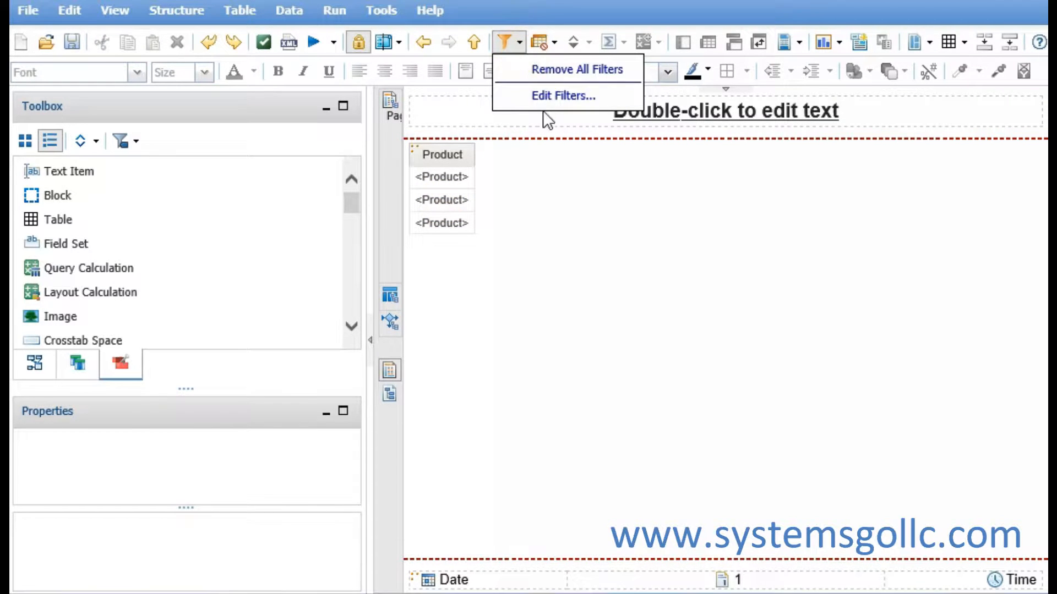
{"action": "left_click", "coordinate": [563, 96]}
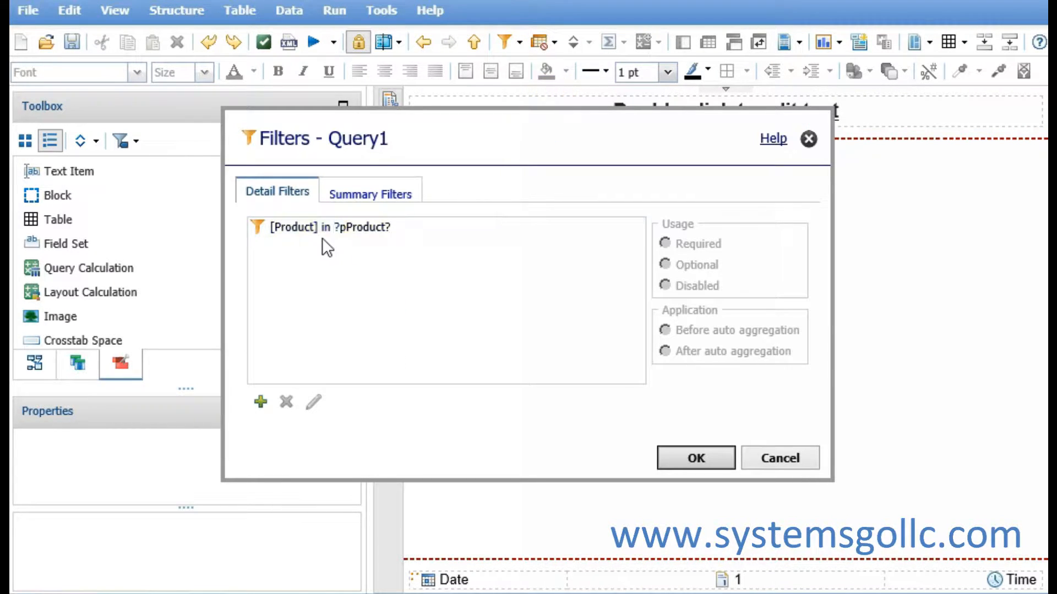
{"action": "left_click", "coordinate": [327, 227]}
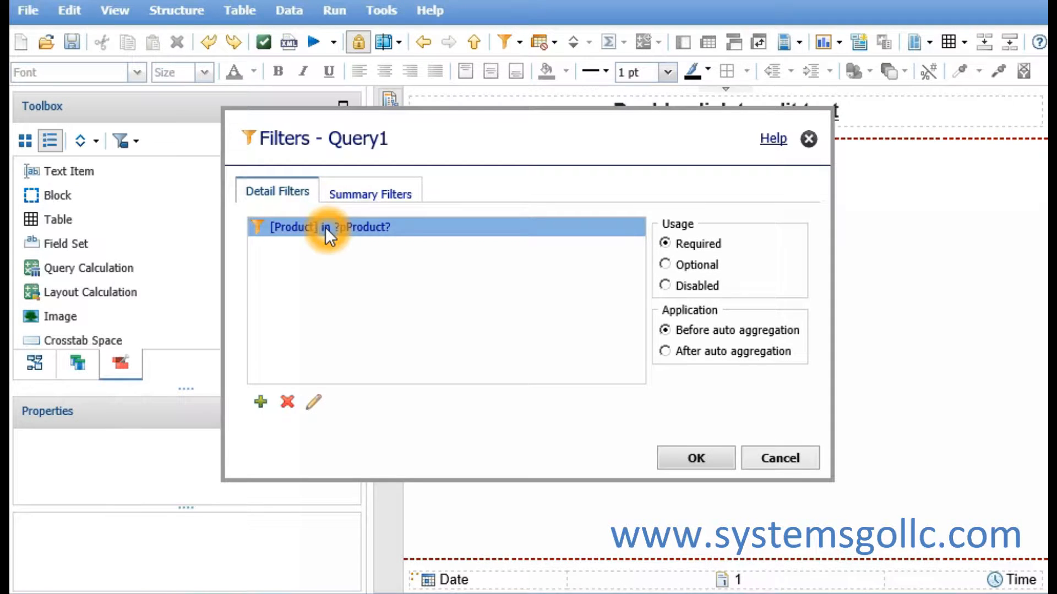
{"action": "mouse_move", "coordinate": [542, 378]}
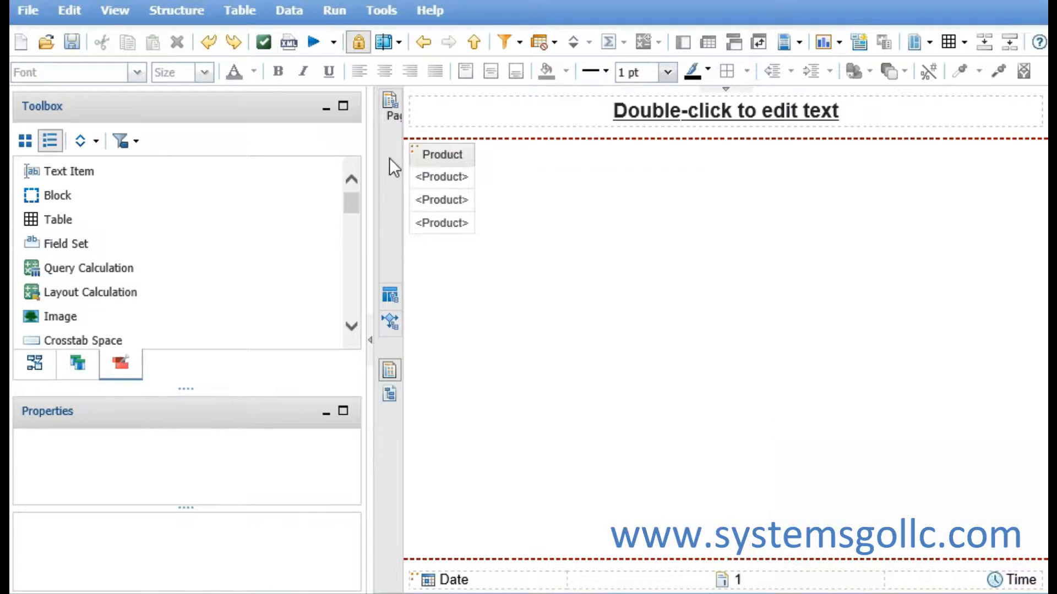
Add a new prompt page under Prompt Pages and open it for editing
{"action": "left_click", "coordinate": [388, 108]}
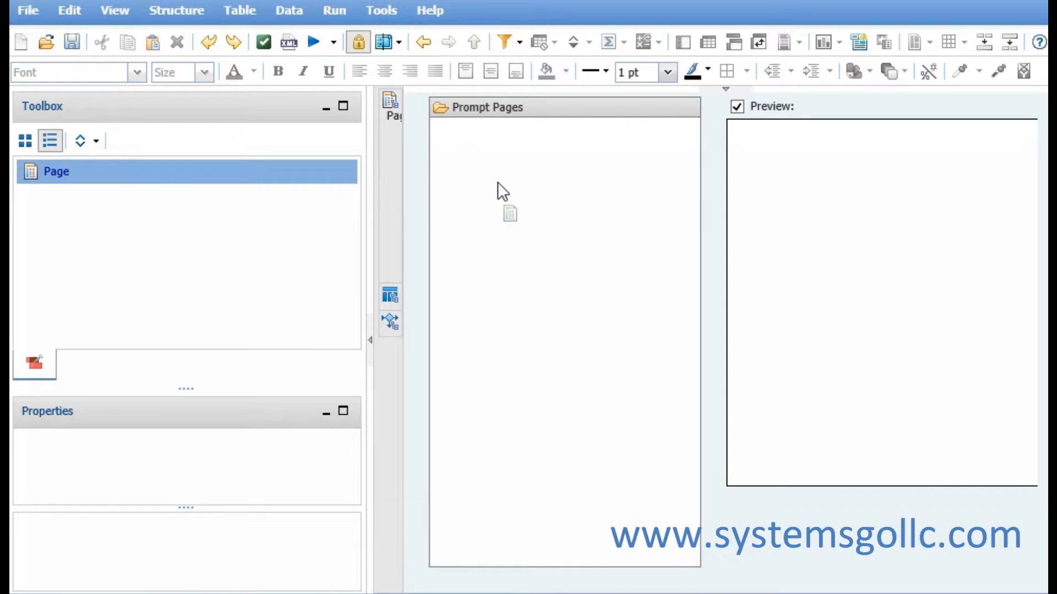
{"action": "left_click", "coordinate": [514, 189]}
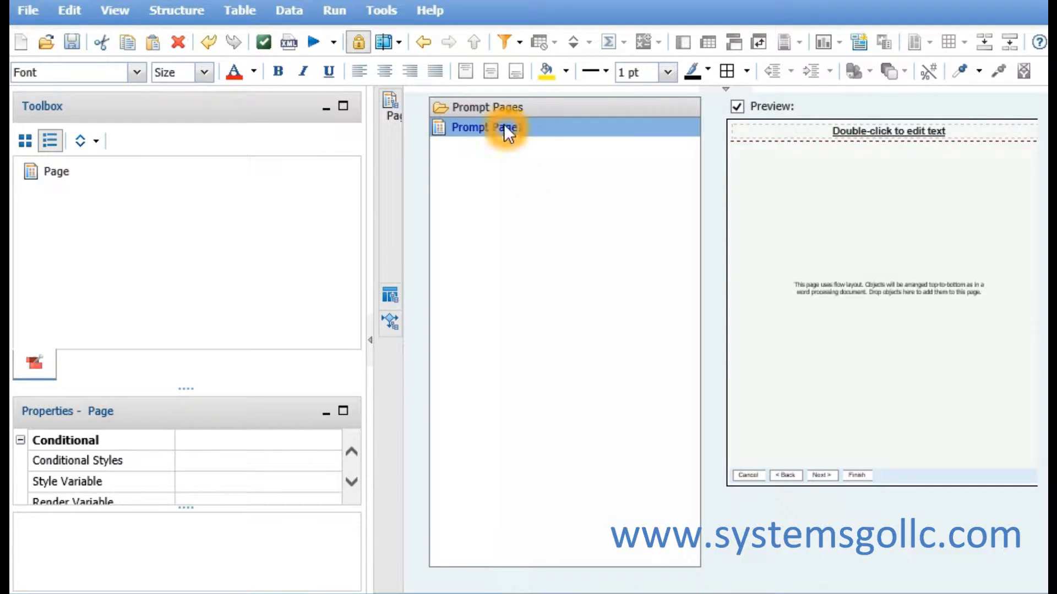
{"action": "double_click", "coordinate": [488, 127]}
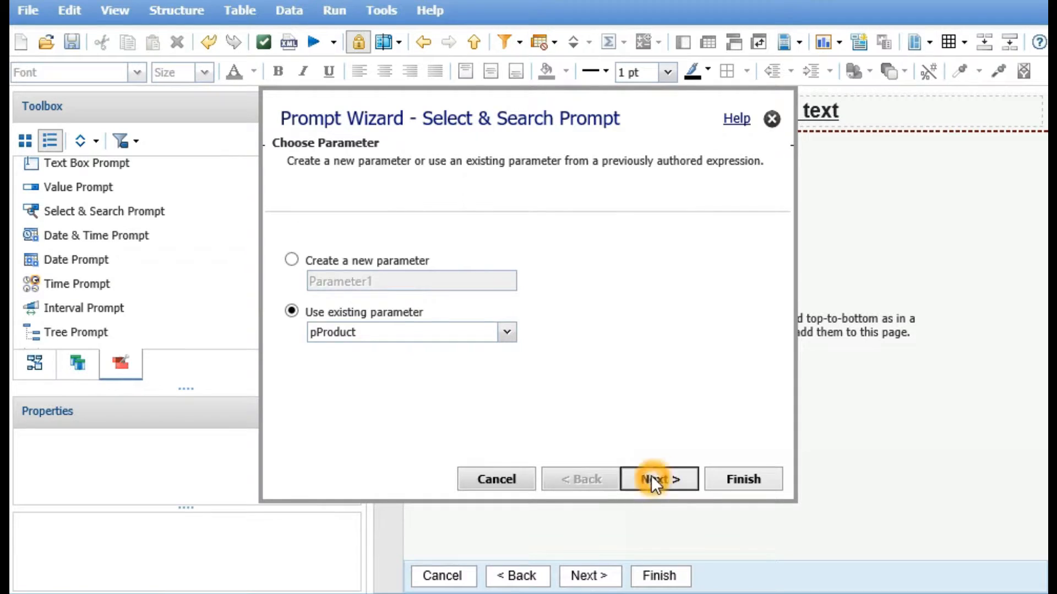
Finish the Select & Search prompt on pProduct, populated by a new query
{"action": "left_click", "coordinate": [657, 479]}
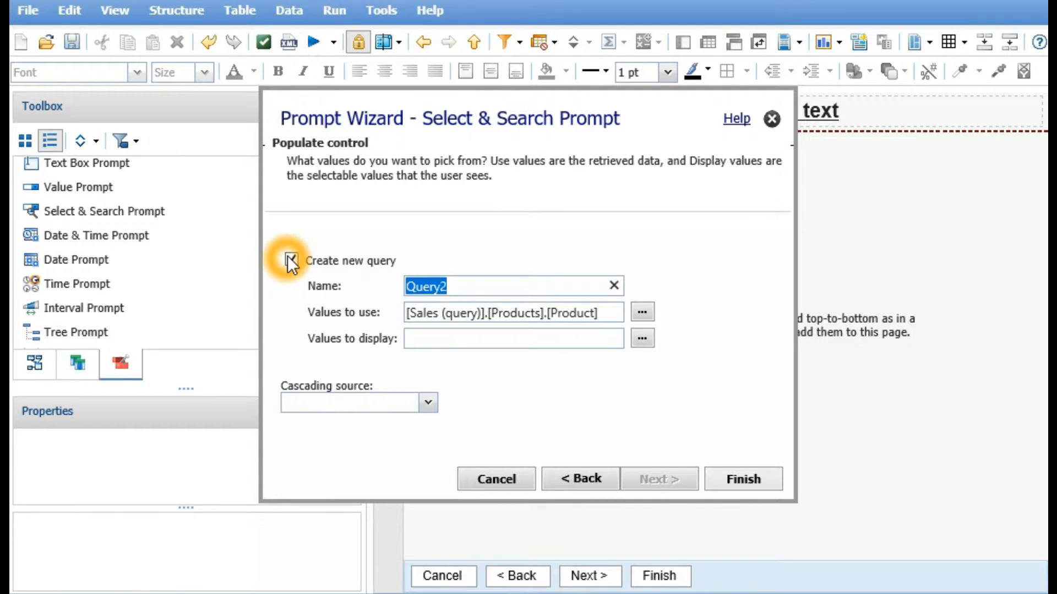
{"action": "left_click", "coordinate": [742, 478]}
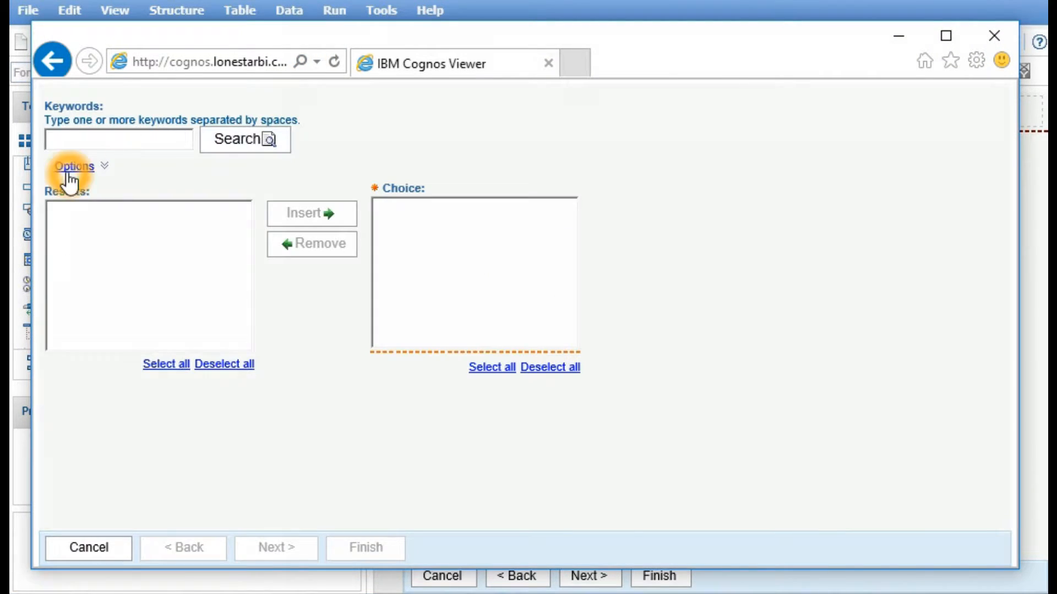
Expand the search options to see the 'Starts with' default, then cancel the prompt
{"action": "left_click", "coordinate": [74, 166]}
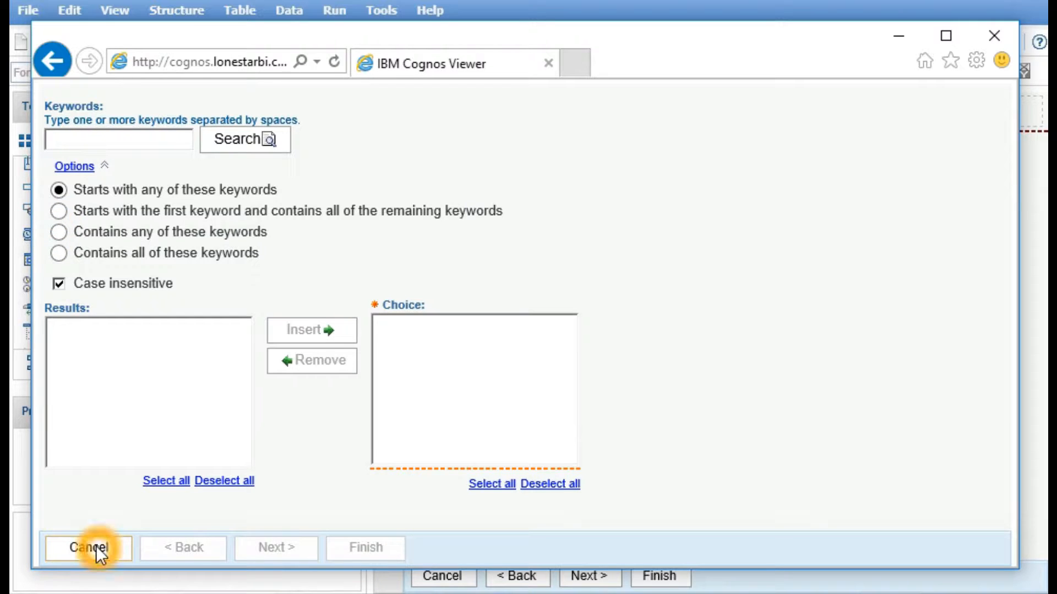
{"action": "left_click", "coordinate": [88, 548]}
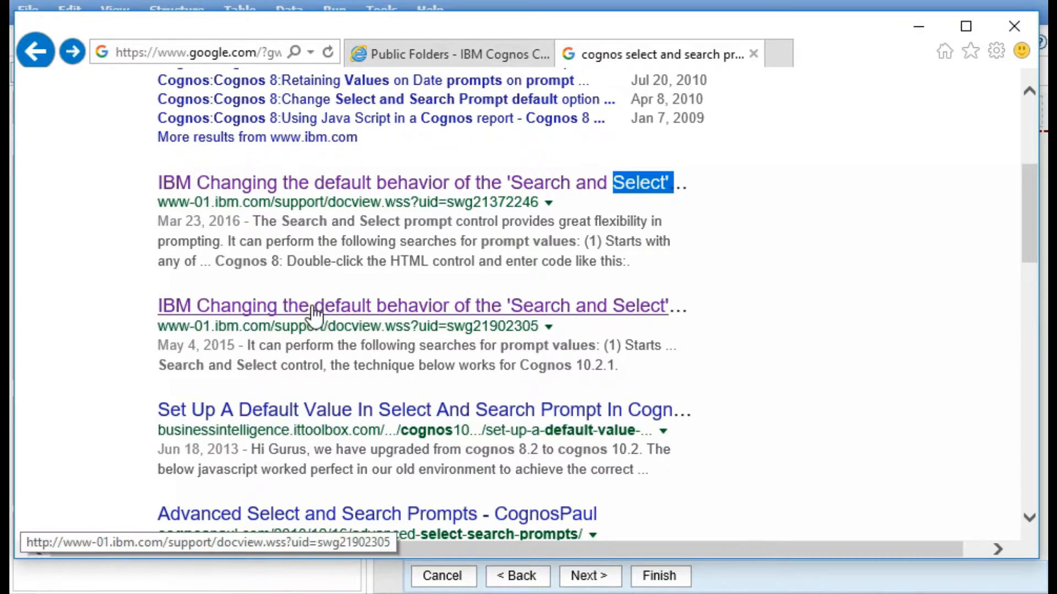
Open IBM's support article on changing the prompt's default search behaviour
{"action": "left_click", "coordinate": [313, 305]}
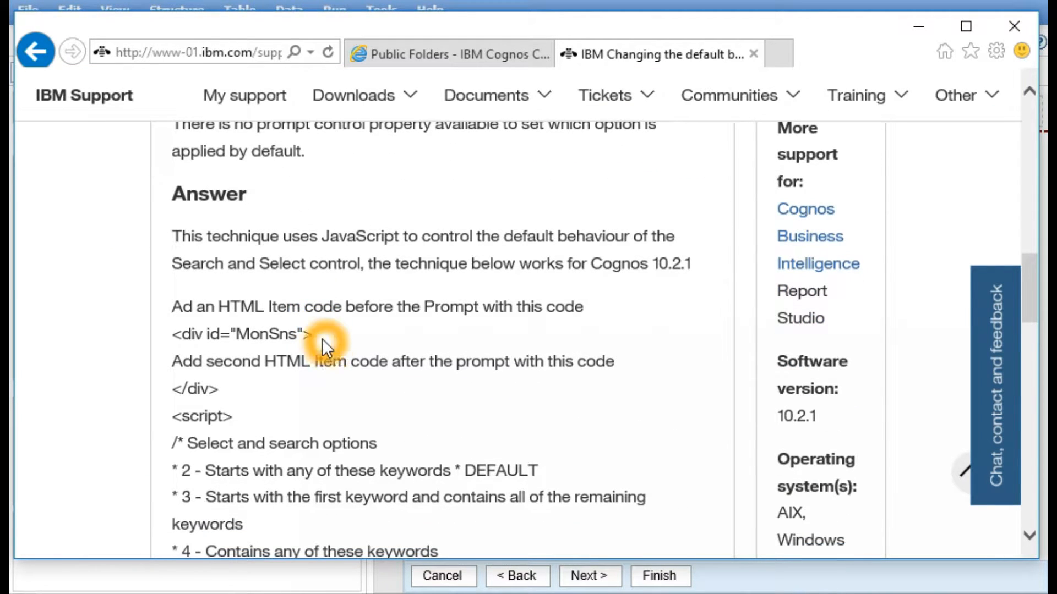
Copy <div id="MonSns"> from the article and enter it into a new HTML item
{"action": "double_click", "coordinate": [239, 333]}
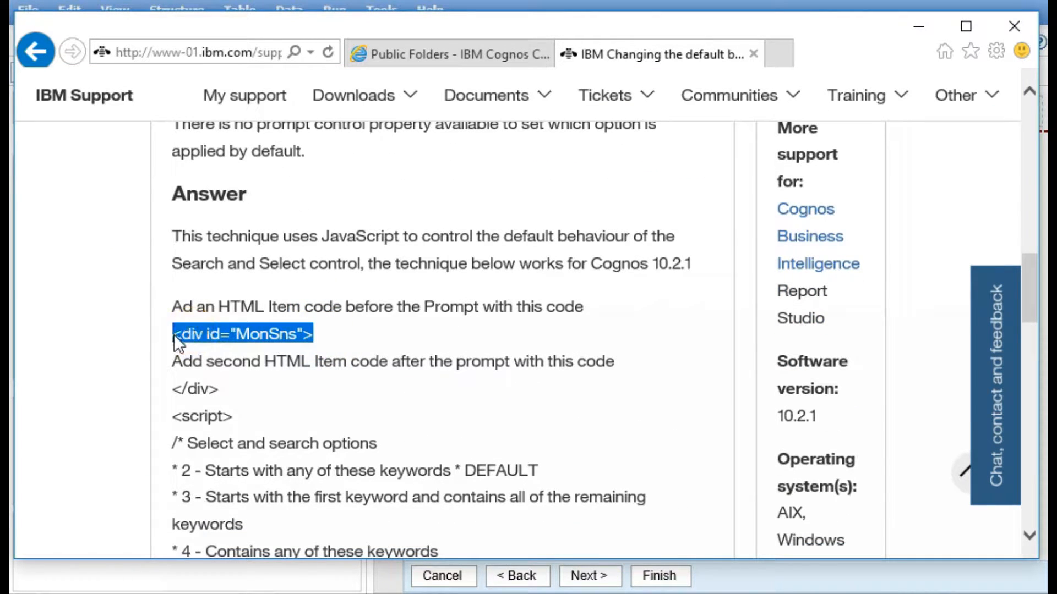
{"action": "right_click", "coordinate": [222, 345]}
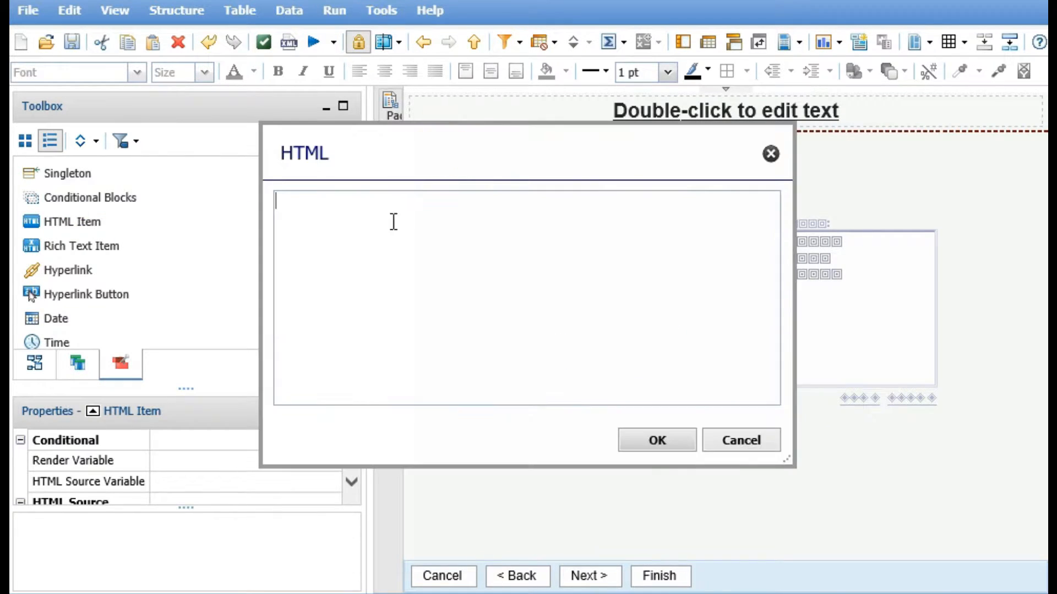
{"action": "type", "text": "<div id=\"MonSns\">"}
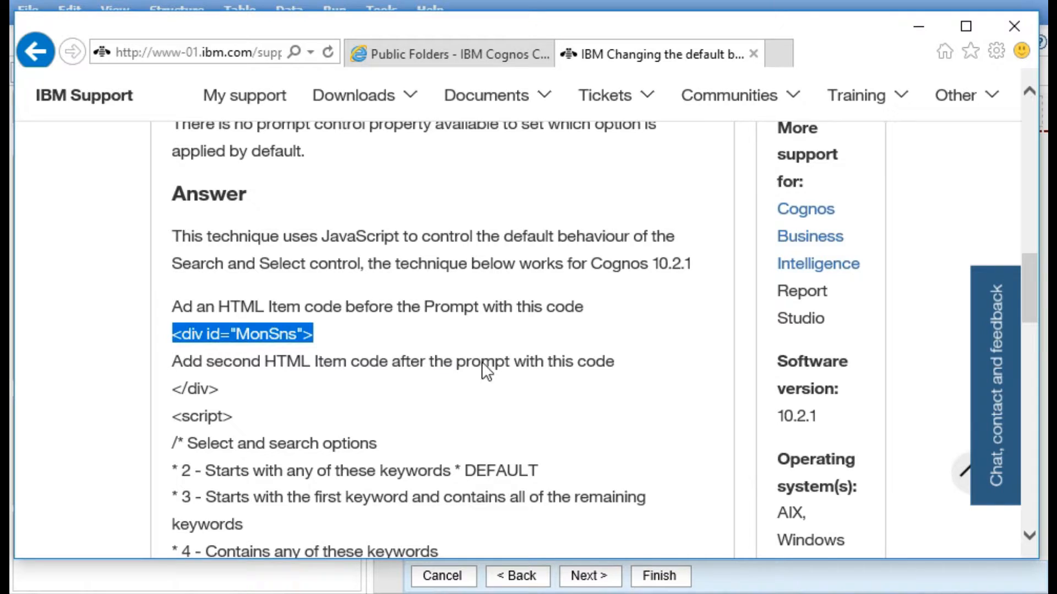
Copy the closing </div> and default-option script block from the article
{"action": "scroll", "scroll_direction": "down", "scroll_amount": 3}
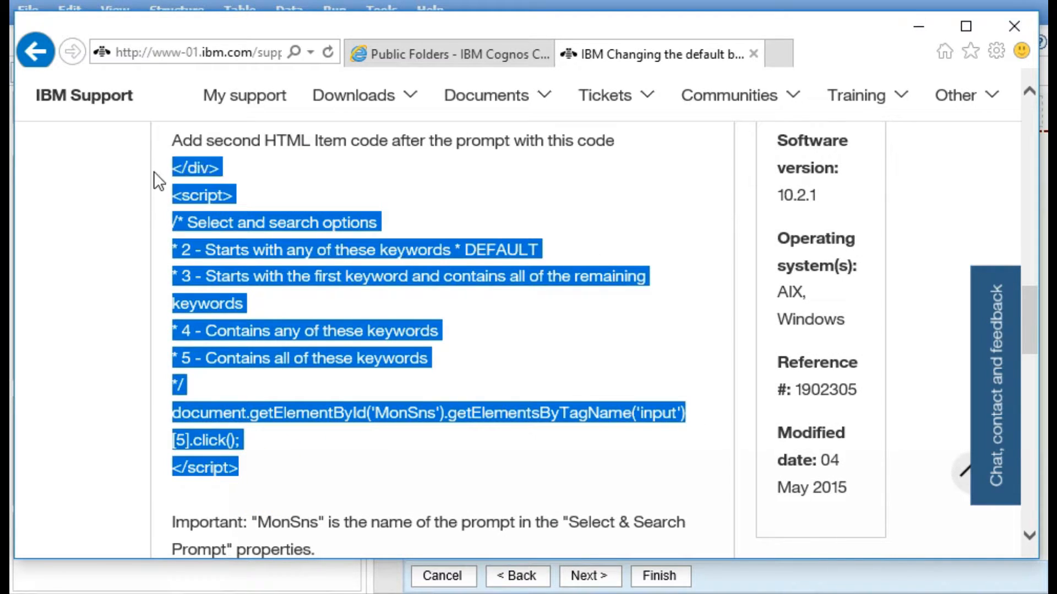
{"action": "right_click", "coordinate": [216, 229]}
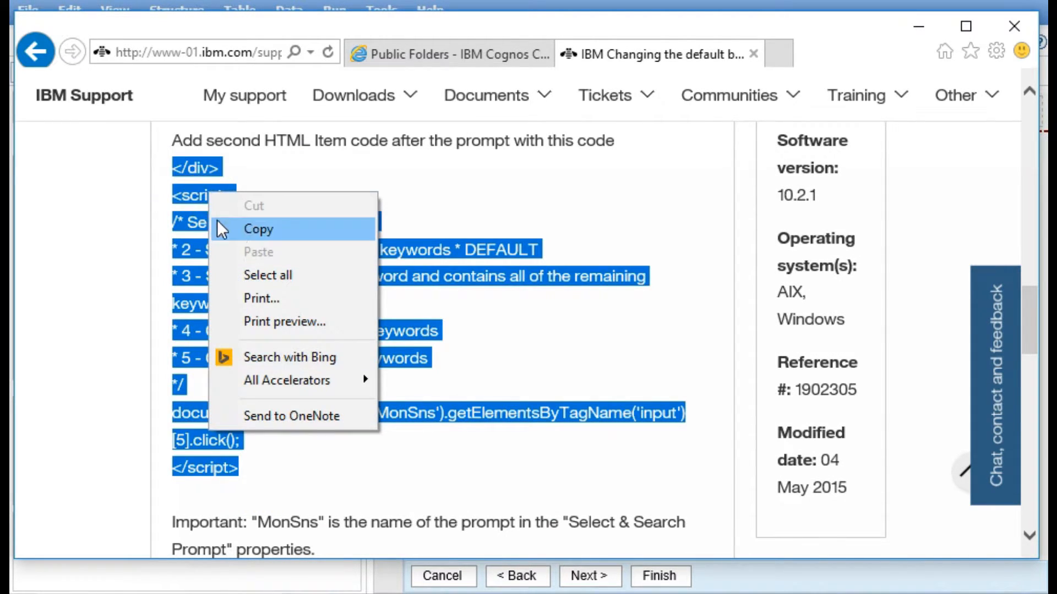
{"action": "left_click", "coordinate": [258, 229]}
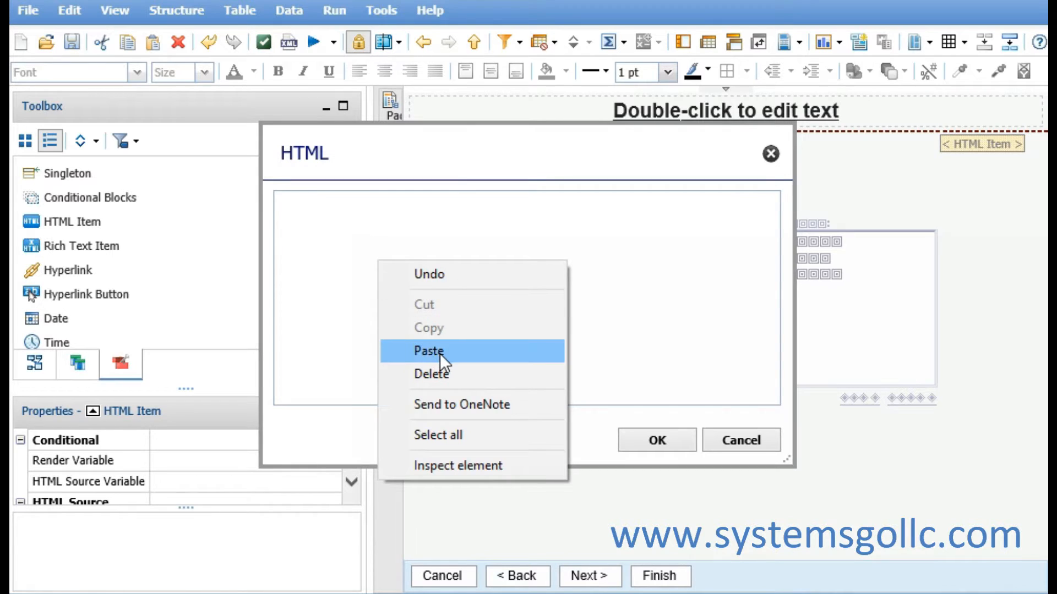
Paste the script into the second HTML item with the option index changed to 4
{"action": "left_click", "coordinate": [428, 351]}
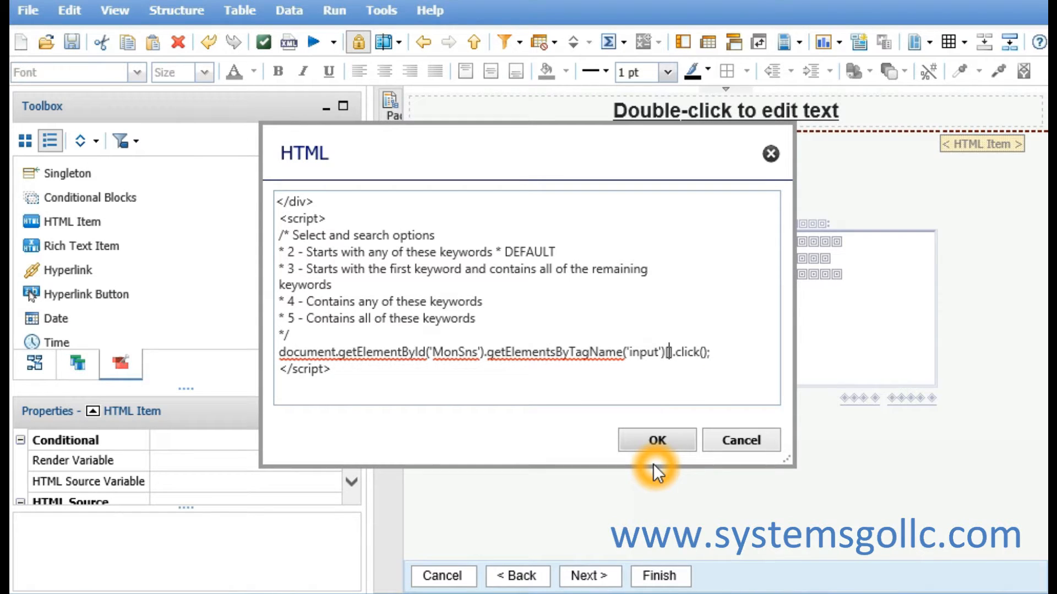
{"action": "type", "text": "4"}
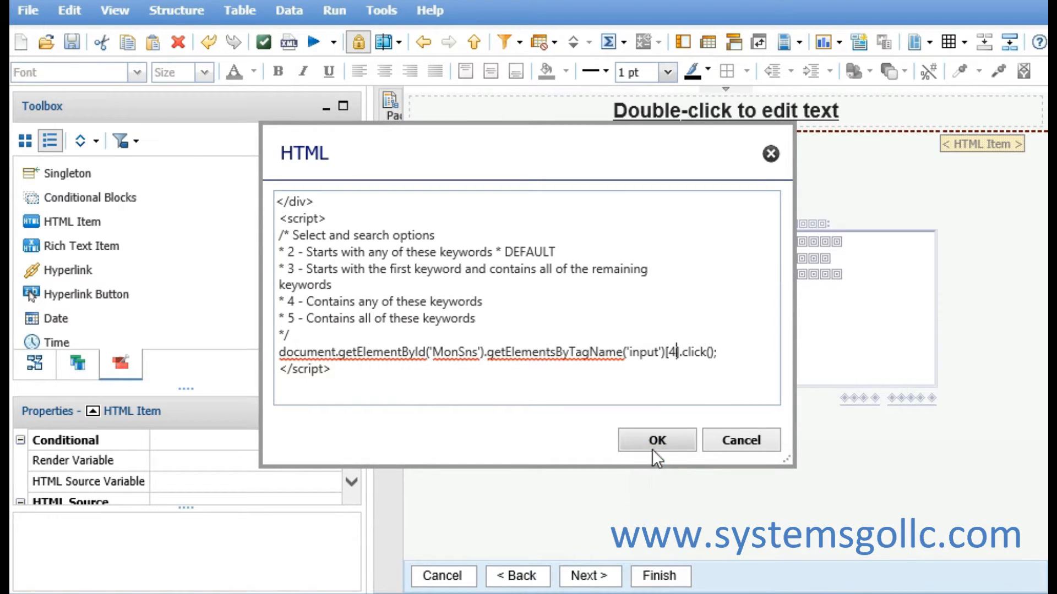
{"action": "left_click", "coordinate": [655, 441]}
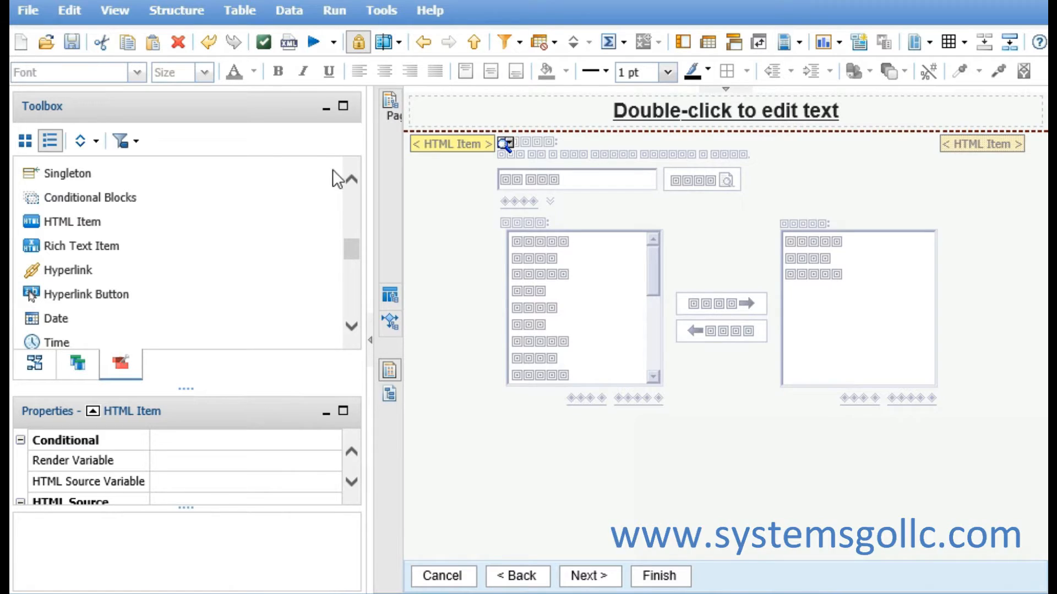
Run the report and search the prompt for 'mule fly' with the new Contains default
{"action": "left_click", "coordinate": [311, 41]}
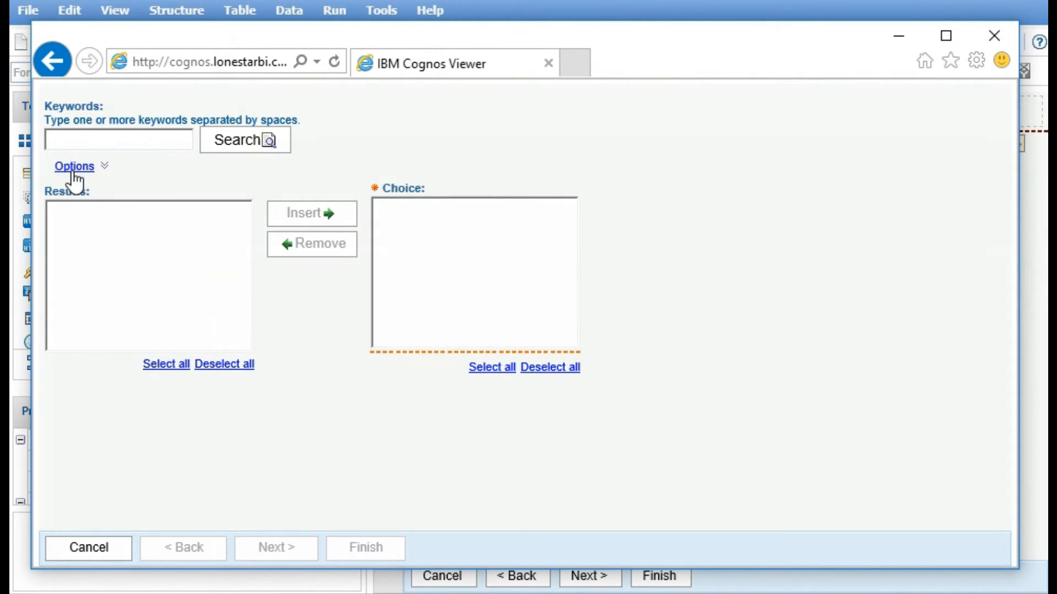
{"action": "left_click", "coordinate": [75, 166]}
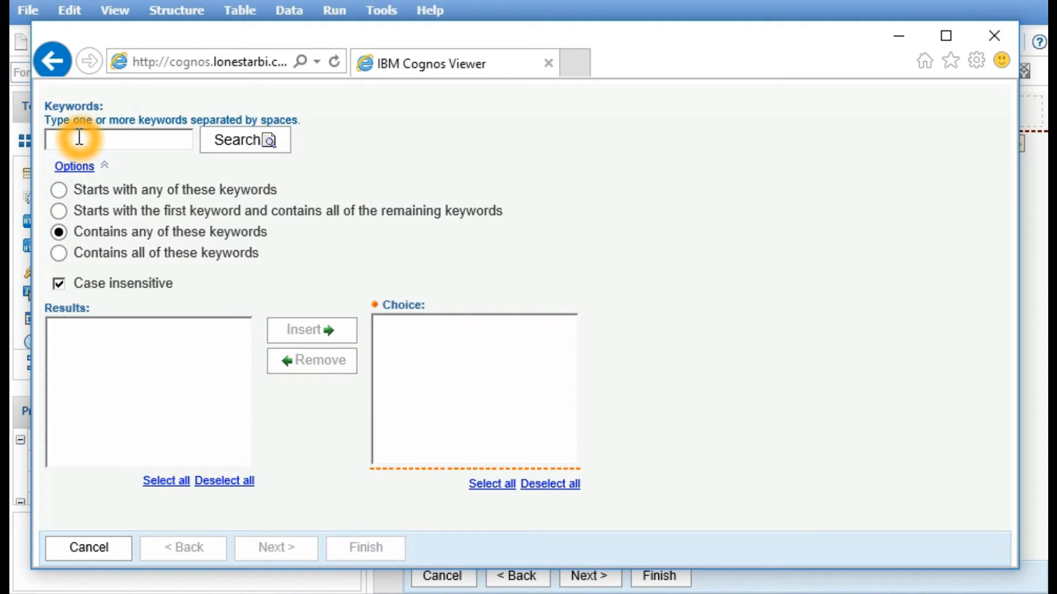
{"action": "type", "text": "m"}
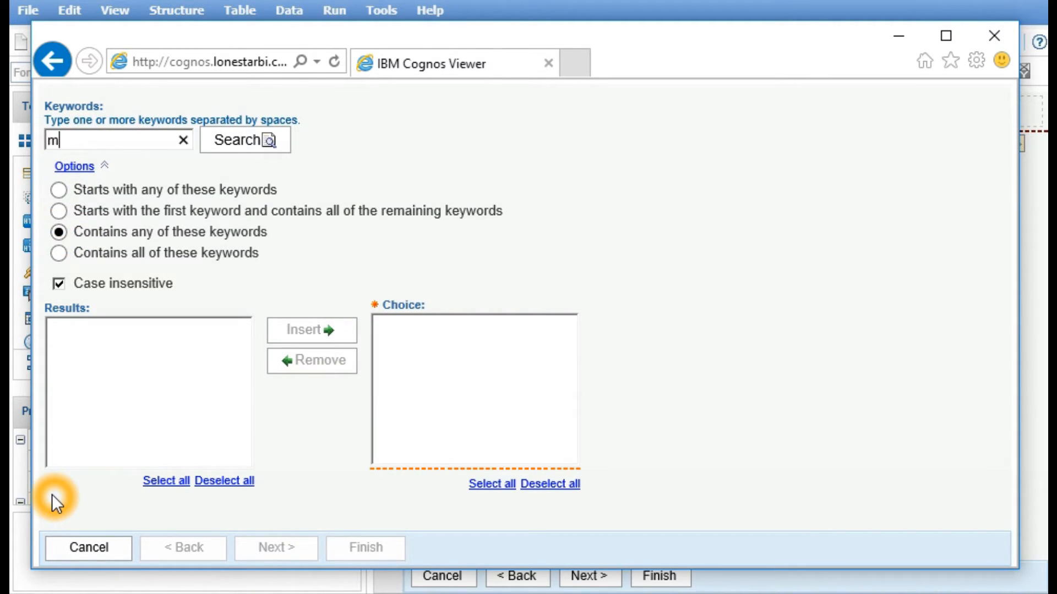
{"action": "type", "text": "ule fly"}
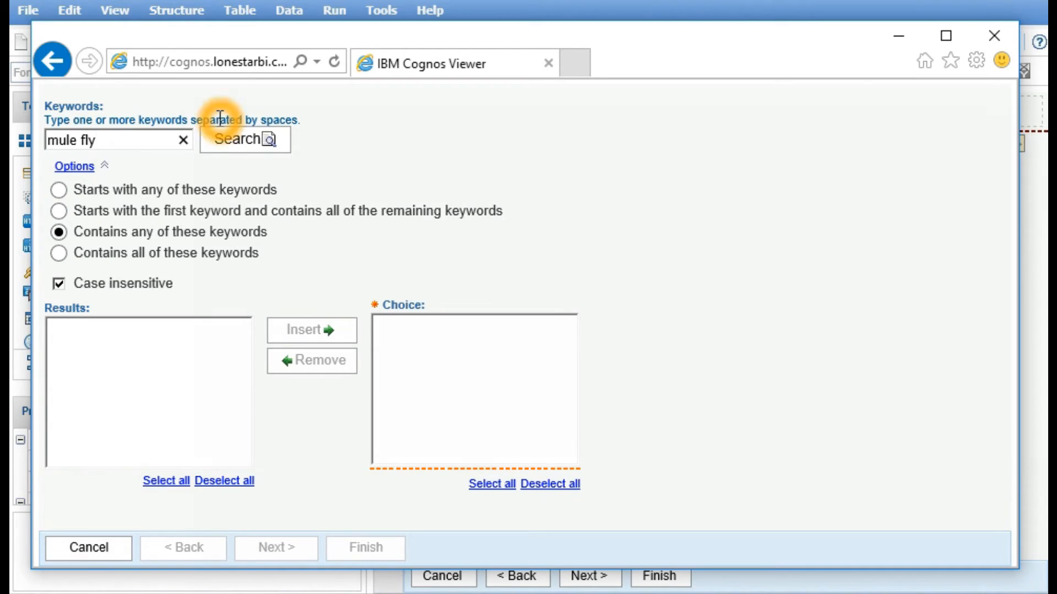
{"action": "left_click", "coordinate": [245, 140]}
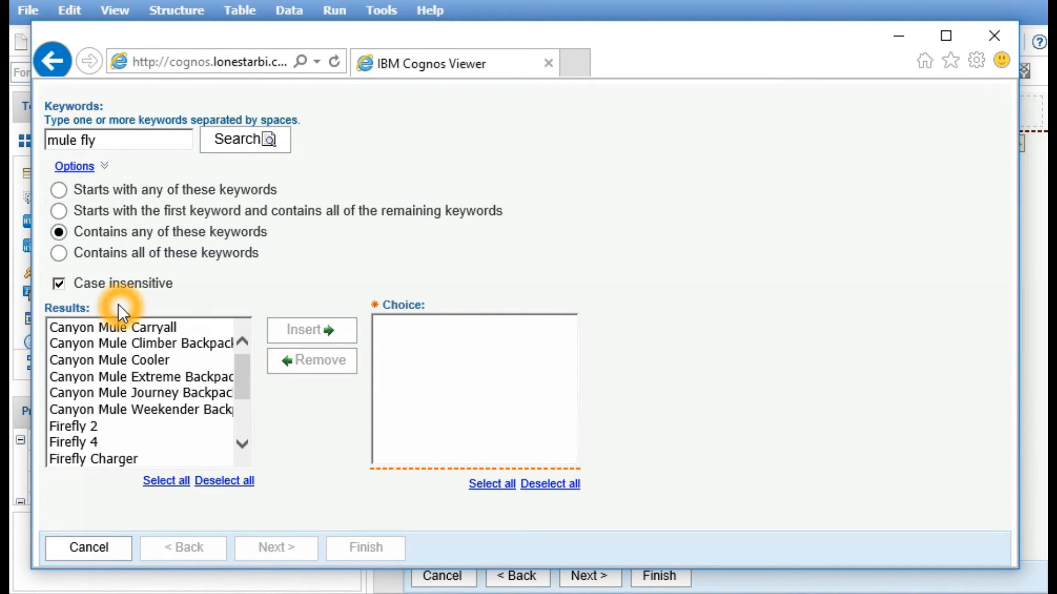
Insert Canyon Mule Cooler and Firefly 2 and finish to show the filtered report
{"action": "left_click", "coordinate": [109, 359]}
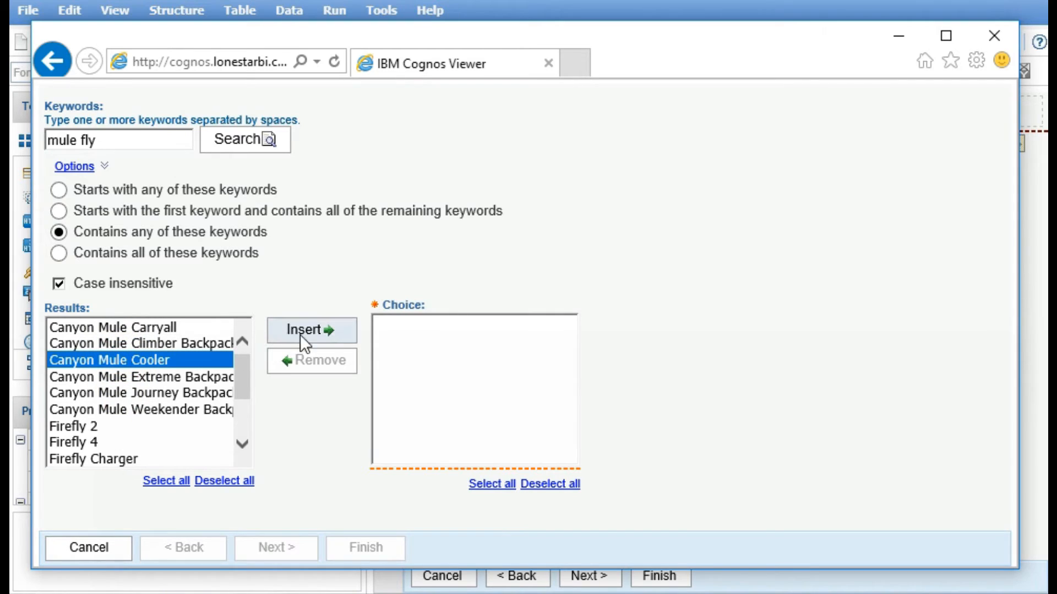
{"action": "left_click", "coordinate": [311, 330]}
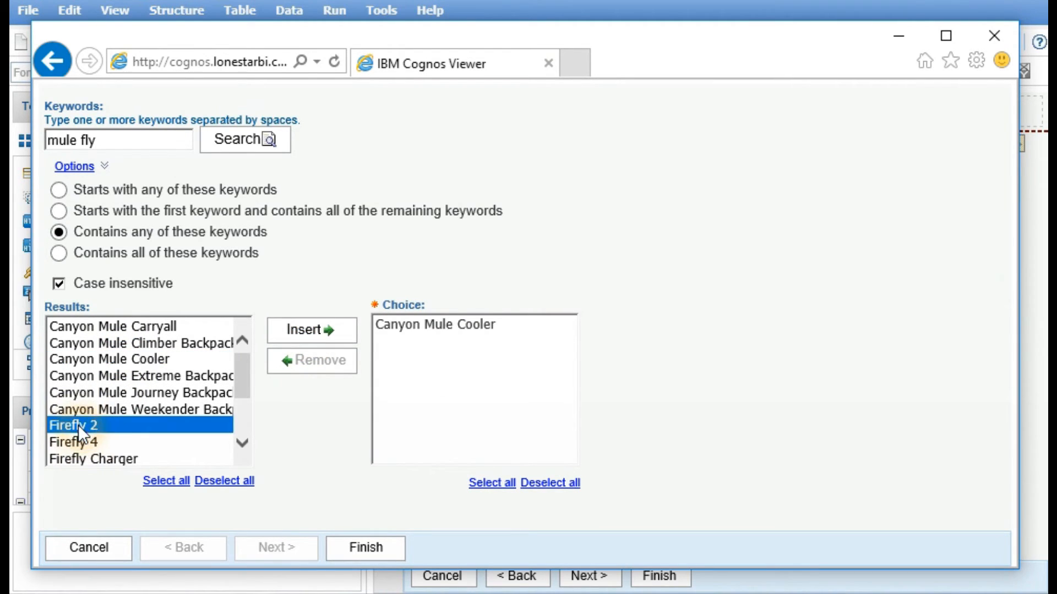
{"action": "left_click", "coordinate": [310, 329]}
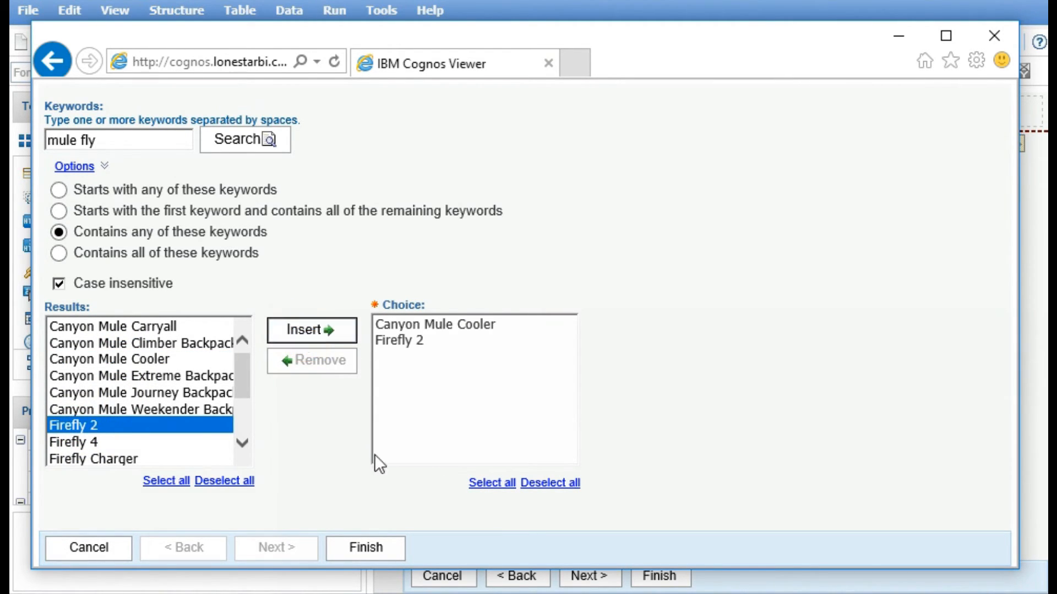
{"action": "left_click", "coordinate": [365, 547]}
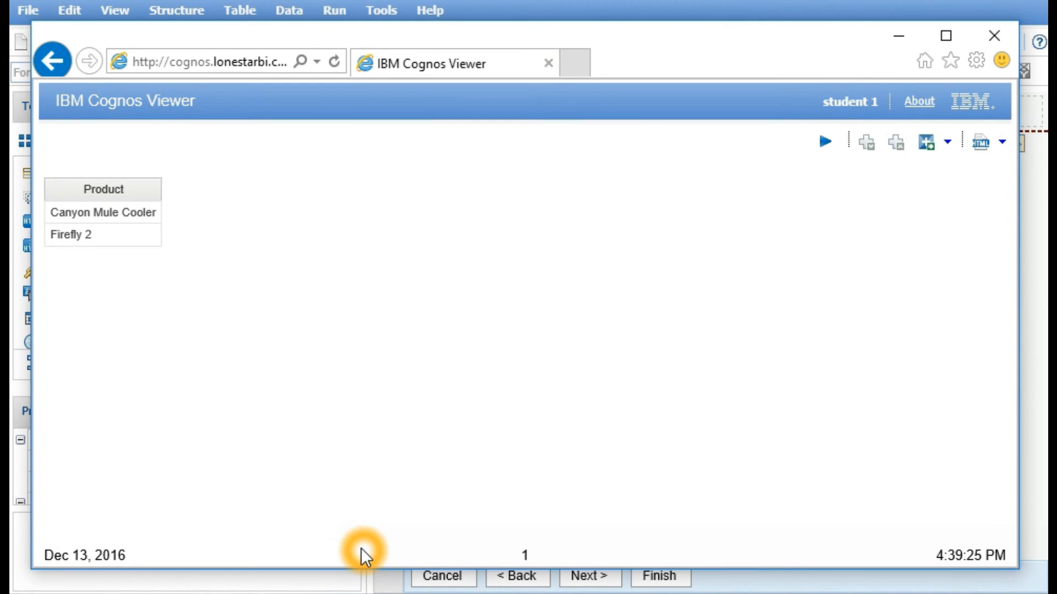